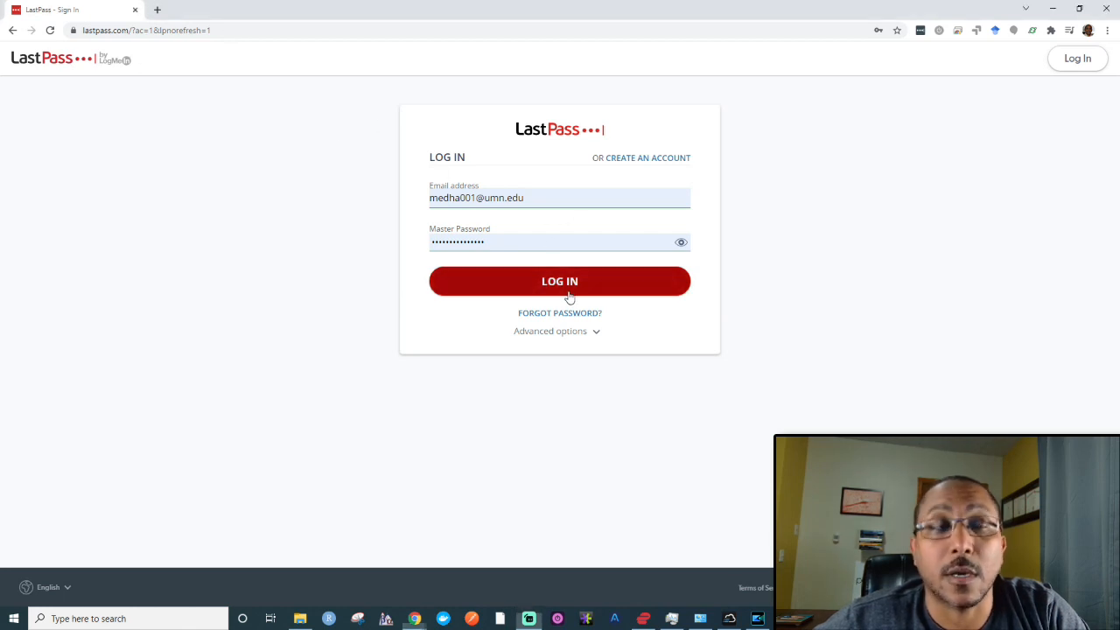
Step: Log in to the LastPass vault with the master password and start a new browser tab
{"action": "left_click", "coordinate": [560, 280]}
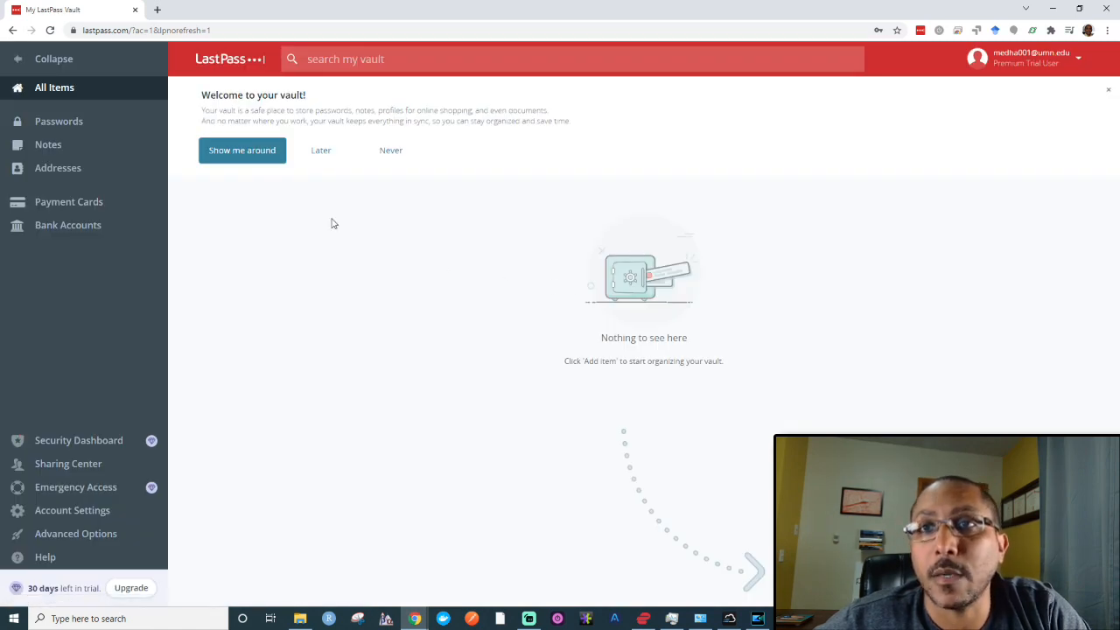
{"action": "mouse_move", "coordinate": [710, 317]}
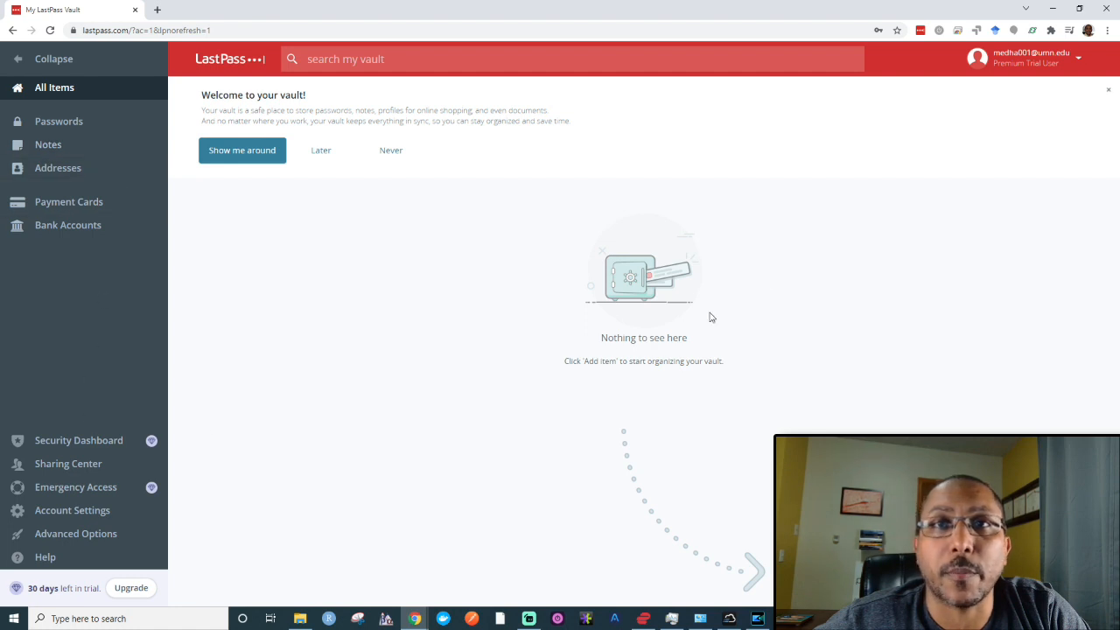
{"action": "left_click", "coordinate": [923, 28]}
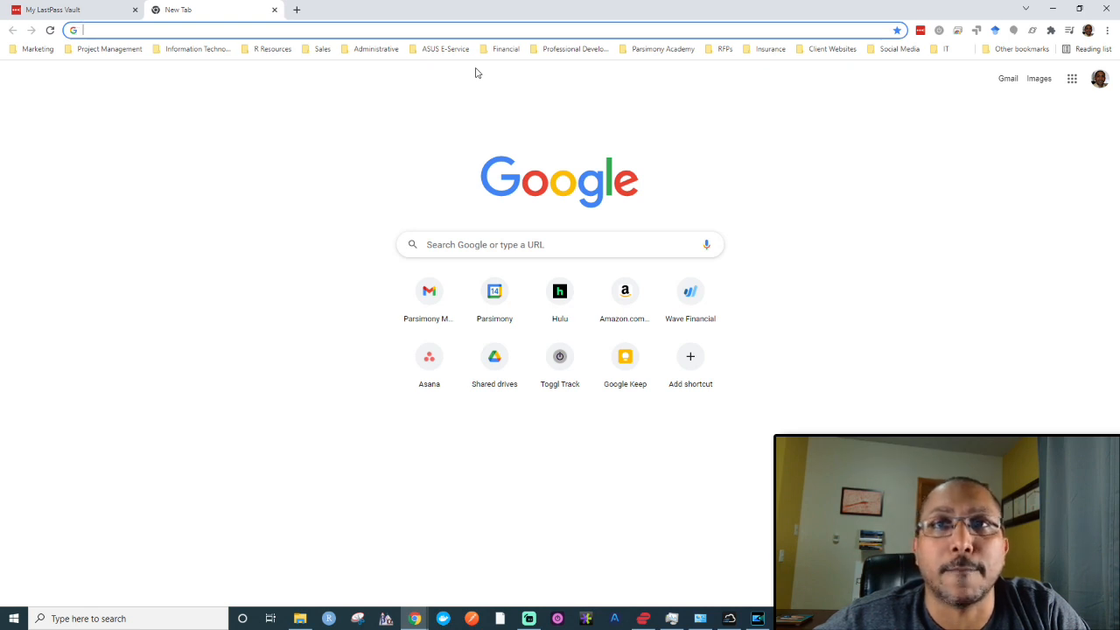
Step: Go to Outlook via 'hotmail' and begin creating a free account
{"action": "type", "text": "hotmail"}
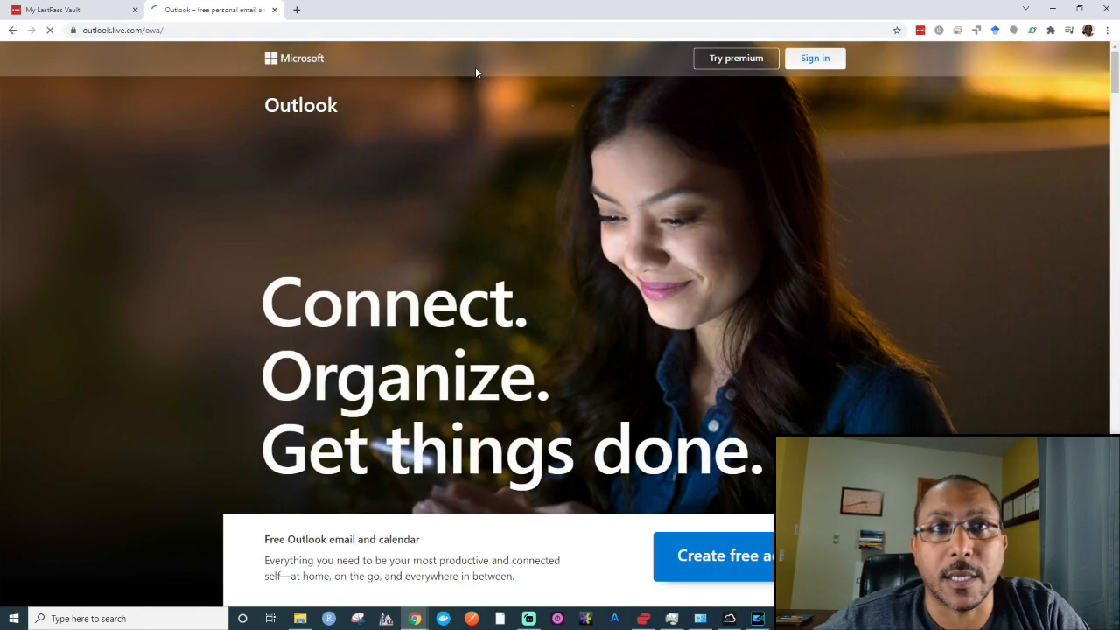
{"action": "scroll", "scroll_direction": "down", "scroll_amount": 3}
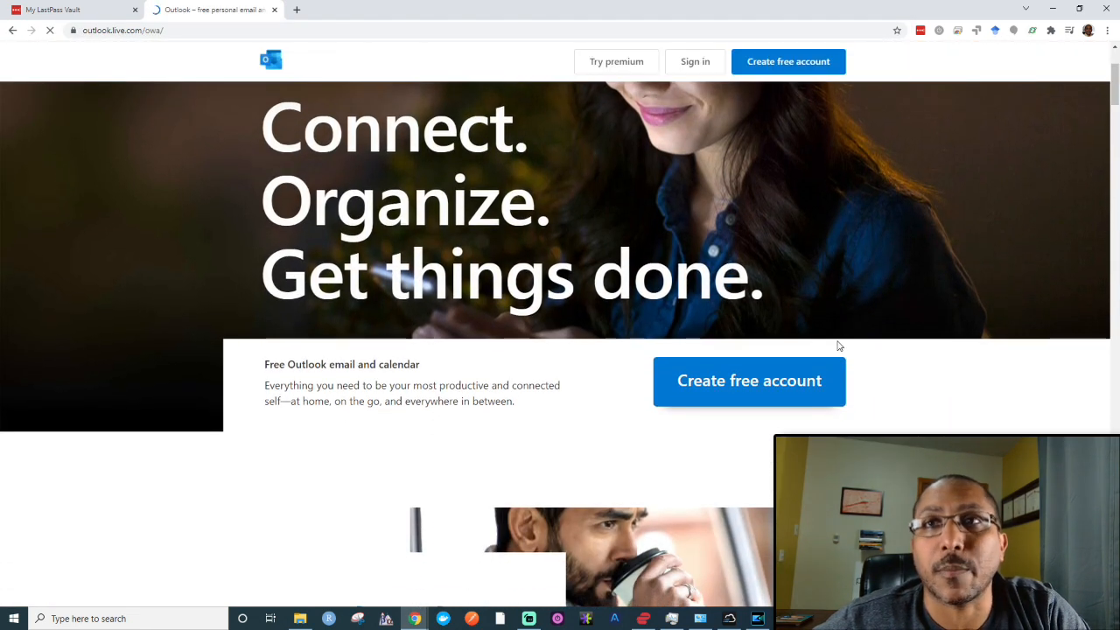
{"action": "left_click", "coordinate": [748, 381]}
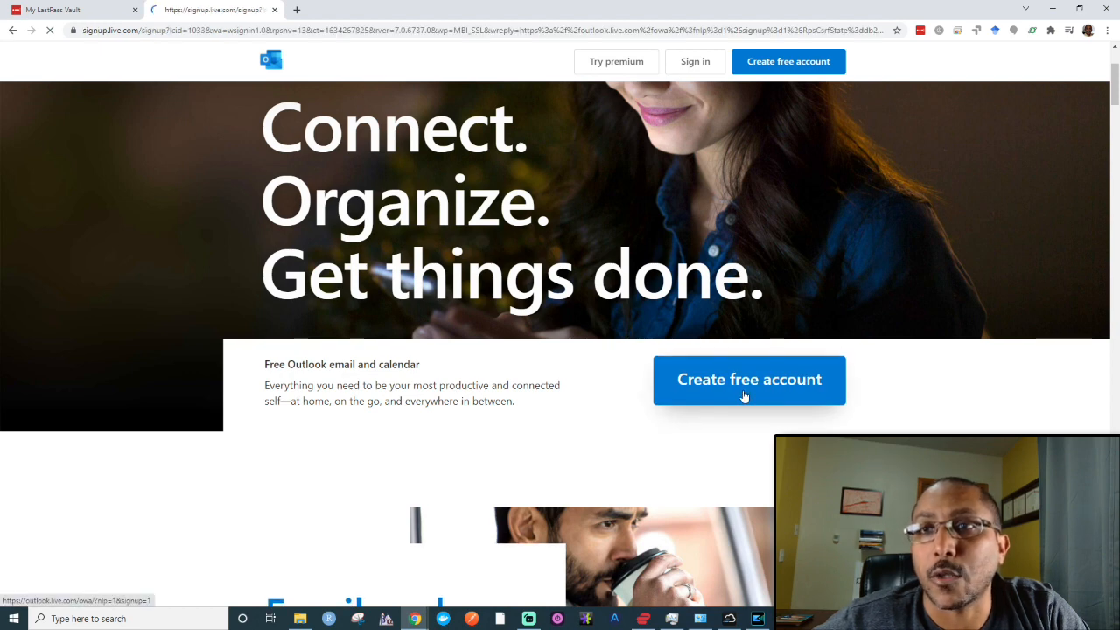
{"action": "left_click", "coordinate": [749, 382]}
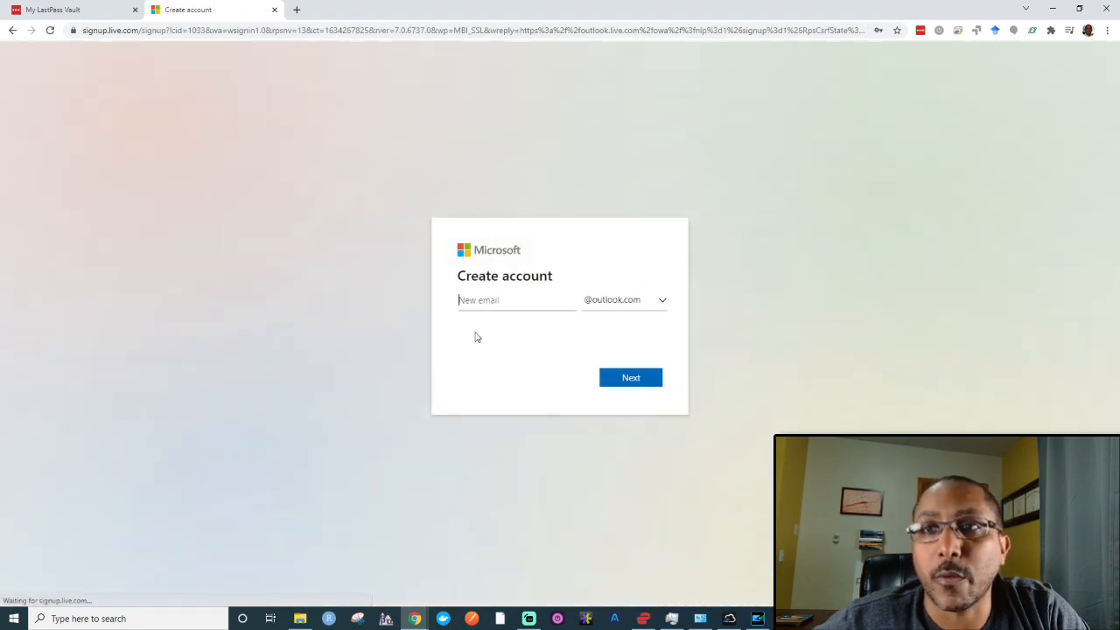
Step: Enter testingforlastpass as the new outlook.com address and submit it
{"action": "left_click", "coordinate": [509, 299]}
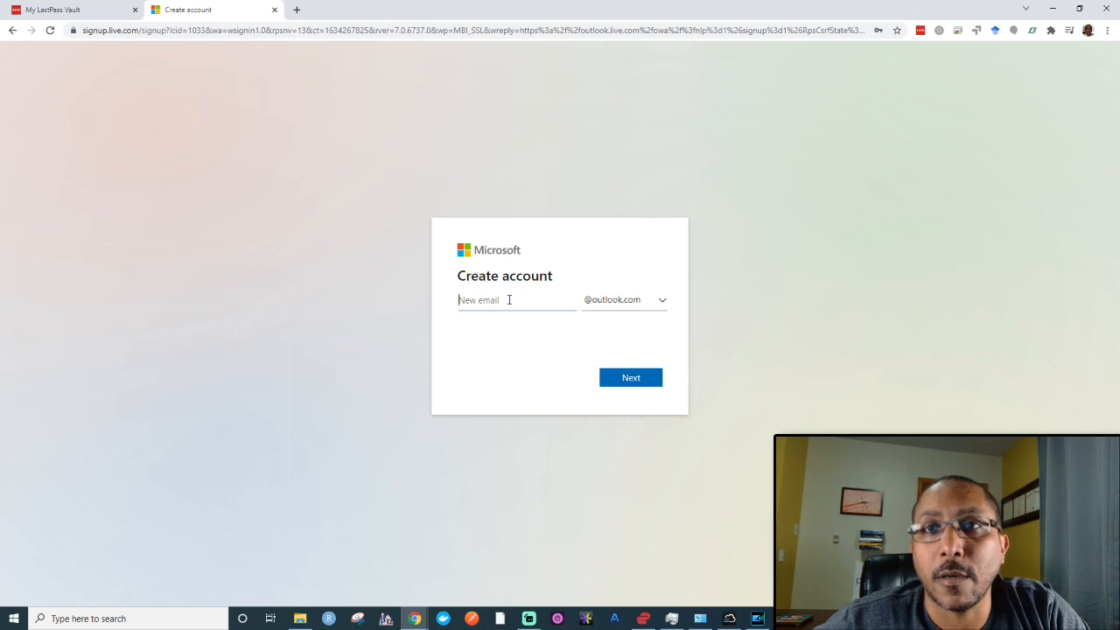
{"action": "type", "text": "testing"}
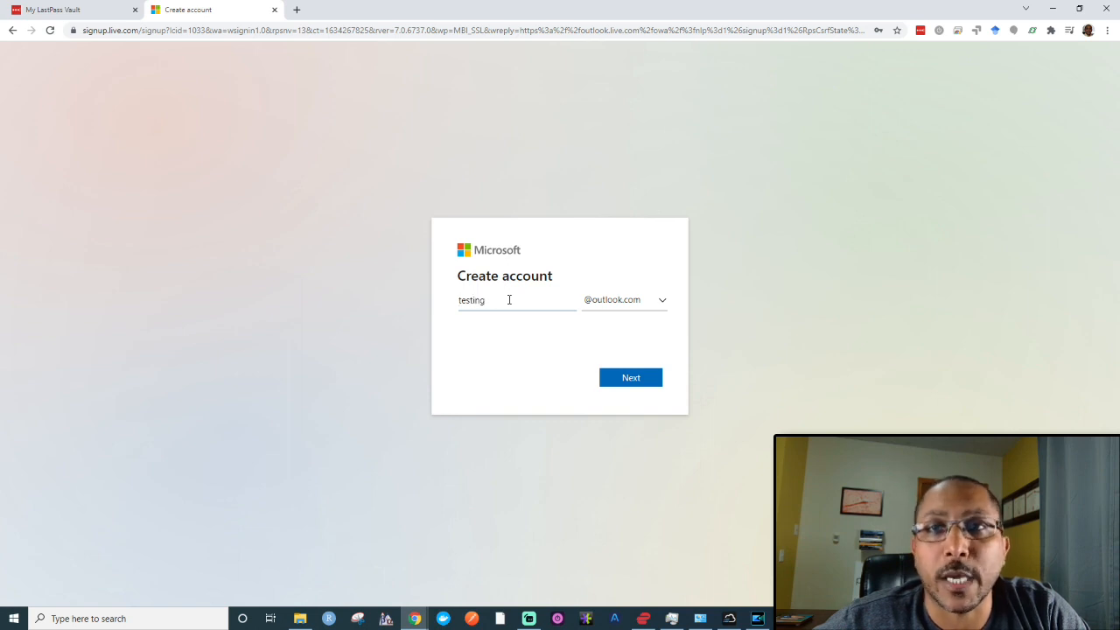
{"action": "type", "text": "forlastpass"}
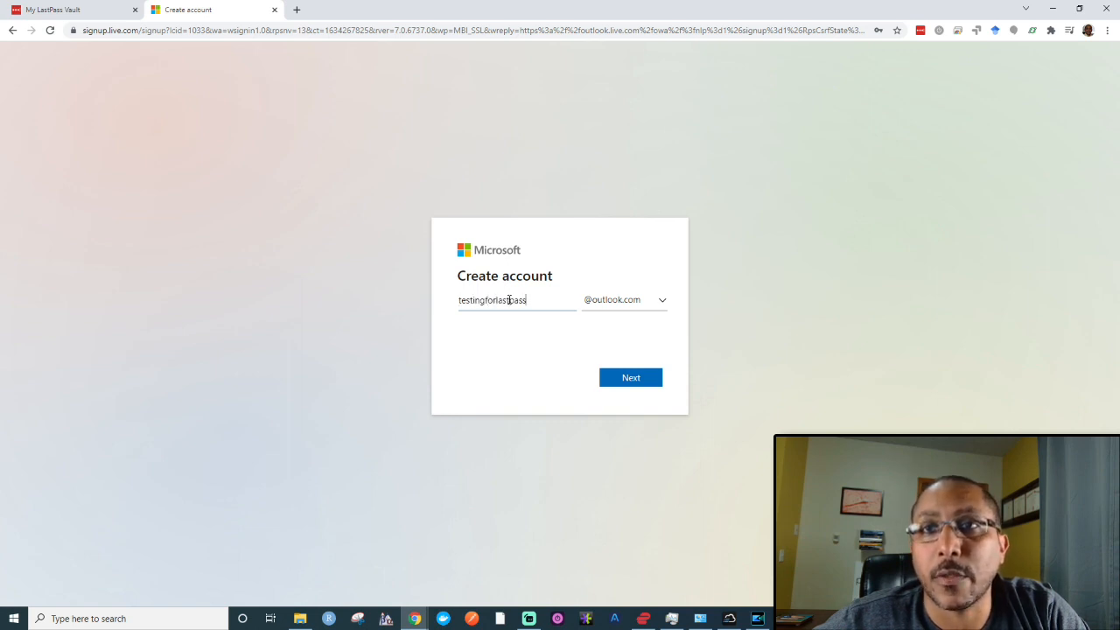
{"action": "left_click", "coordinate": [630, 378]}
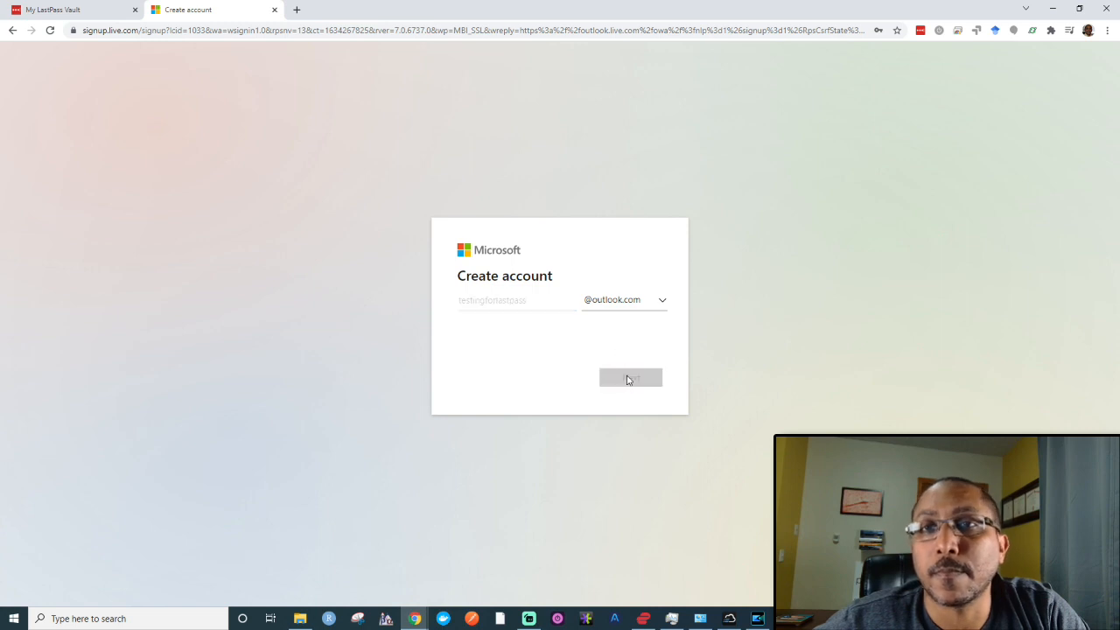
Step: Fill a LastPass-generated password, submit it, and add the Outlook login to the vault
{"action": "left_click", "coordinate": [630, 378]}
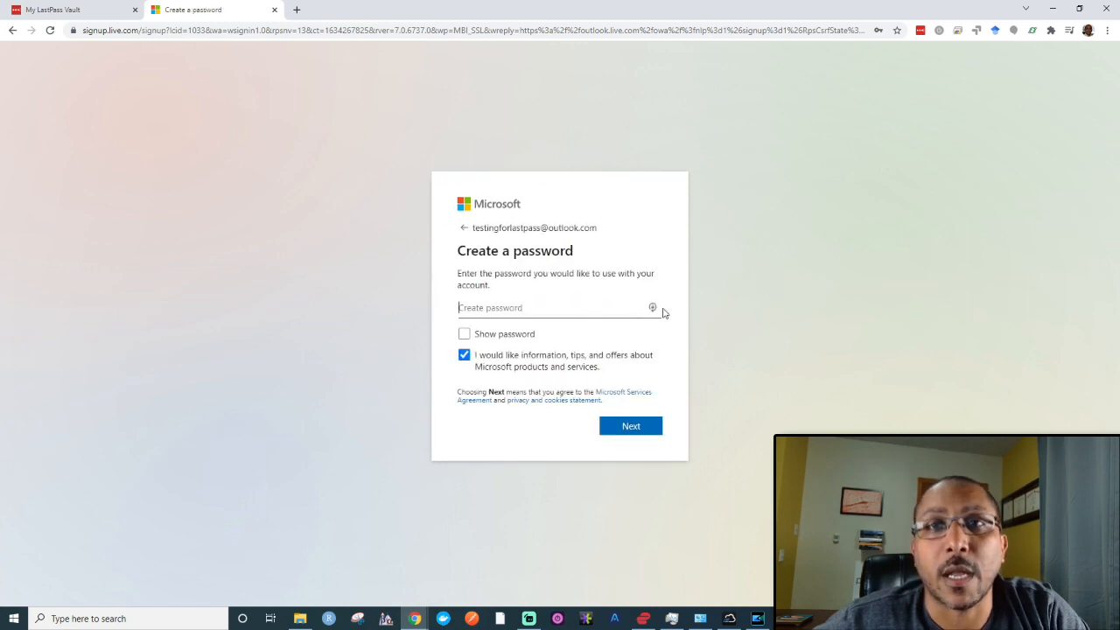
{"action": "left_click", "coordinate": [651, 308]}
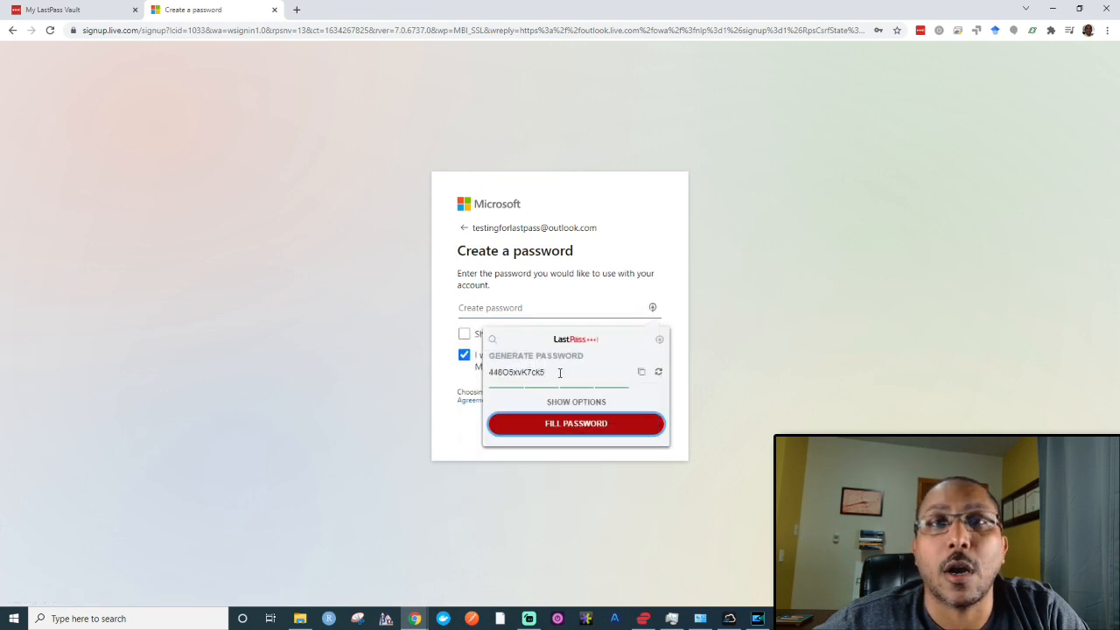
{"action": "left_click", "coordinate": [576, 424]}
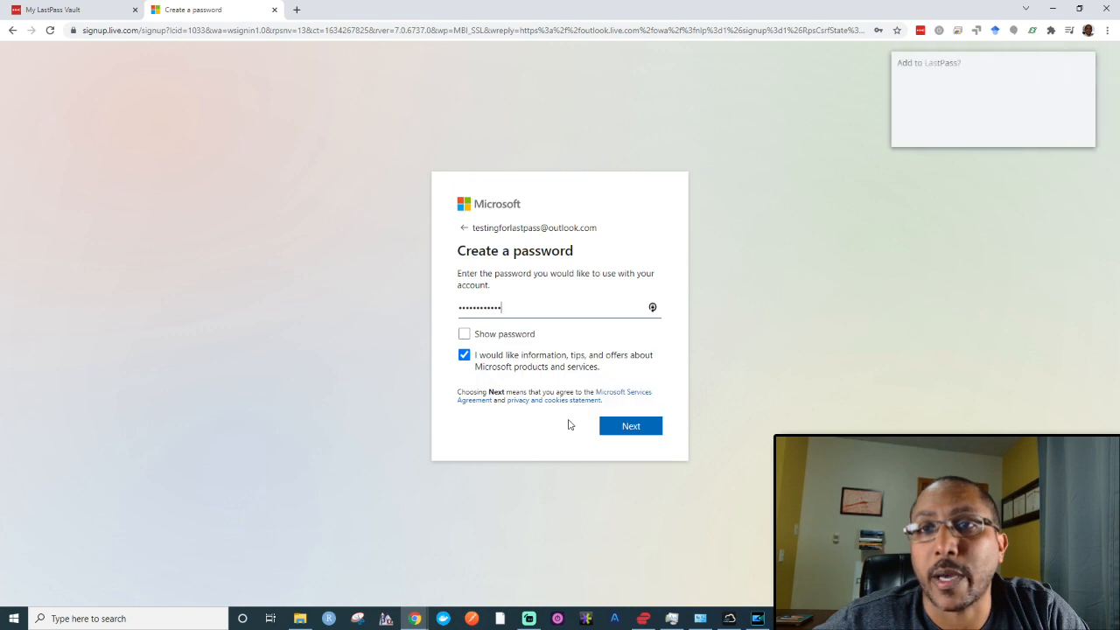
{"action": "left_click", "coordinate": [630, 425]}
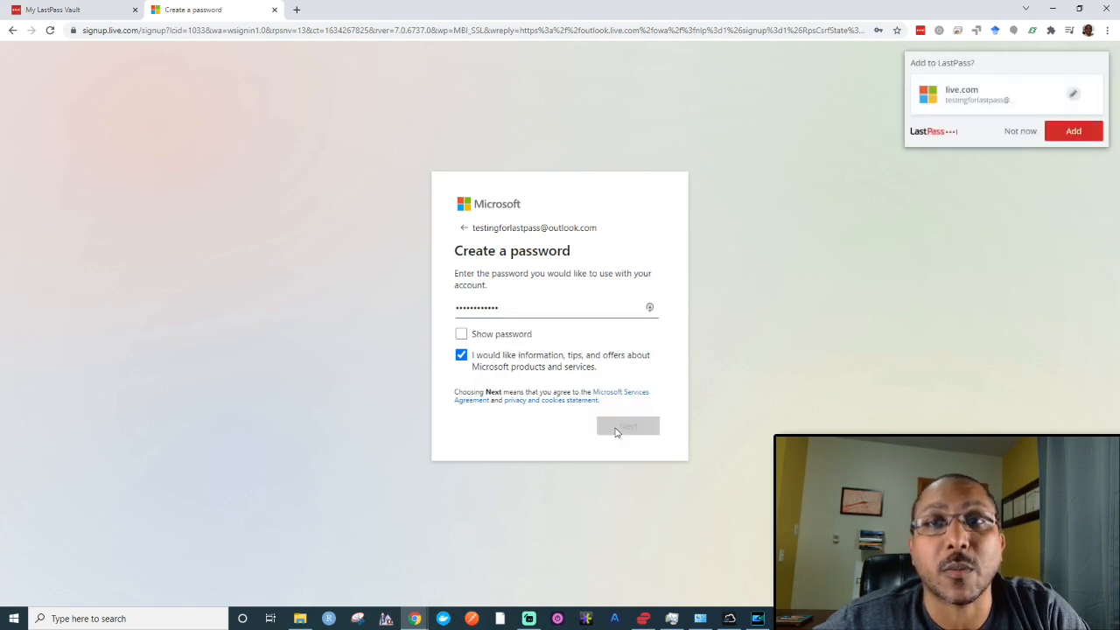
{"action": "left_click", "coordinate": [626, 425]}
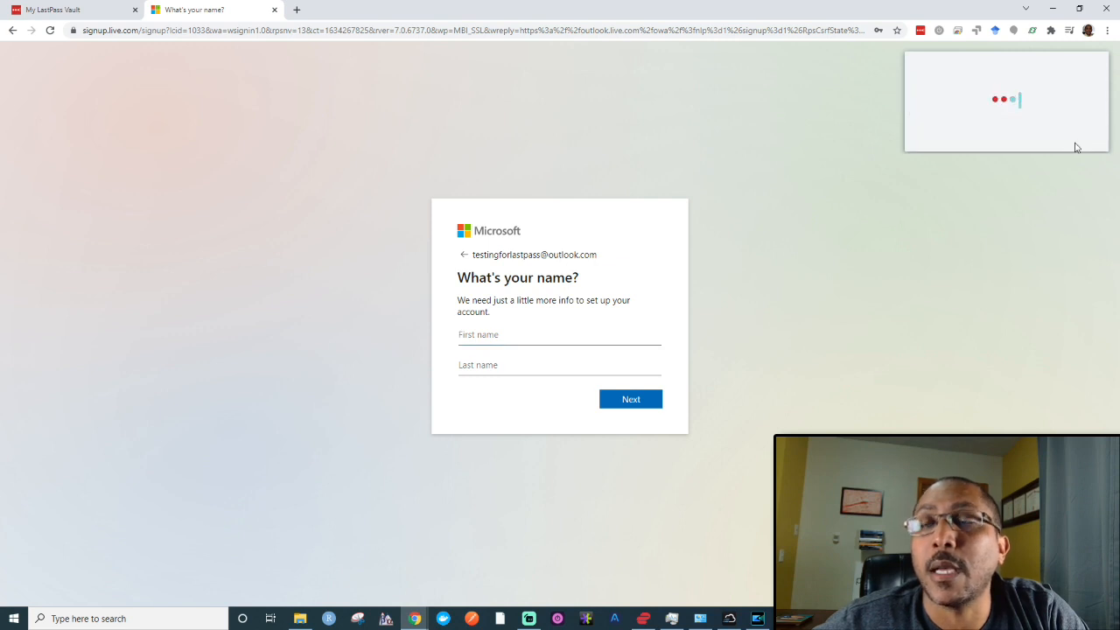
Step: Enter first name Testing and last name LastPass and continue to the birthdate step
{"action": "left_click", "coordinate": [560, 336]}
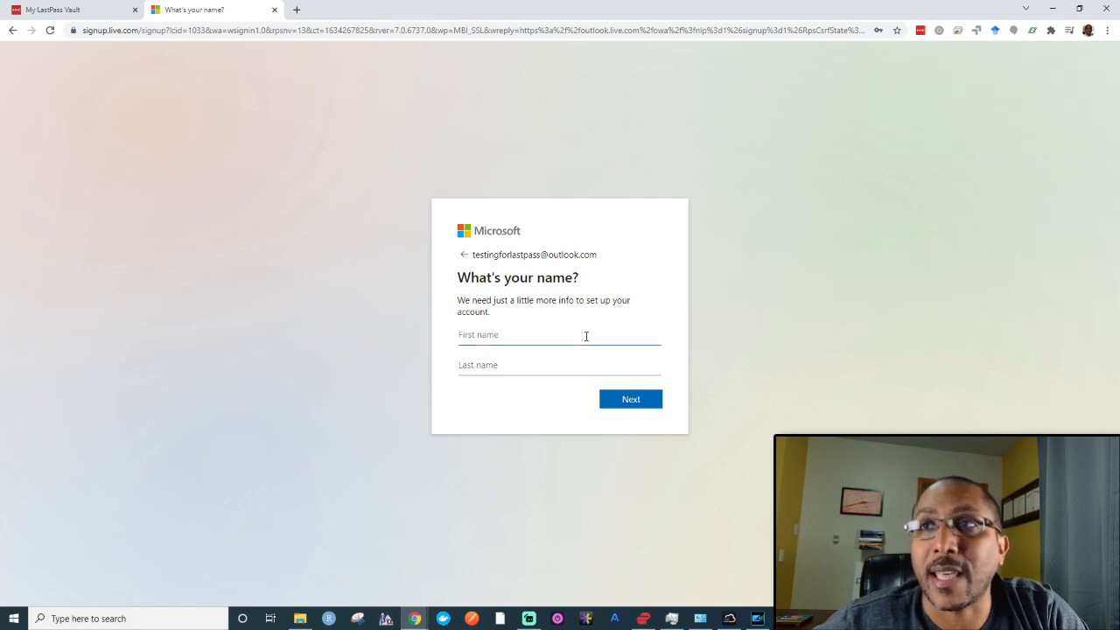
{"action": "type", "text": "Testing"}
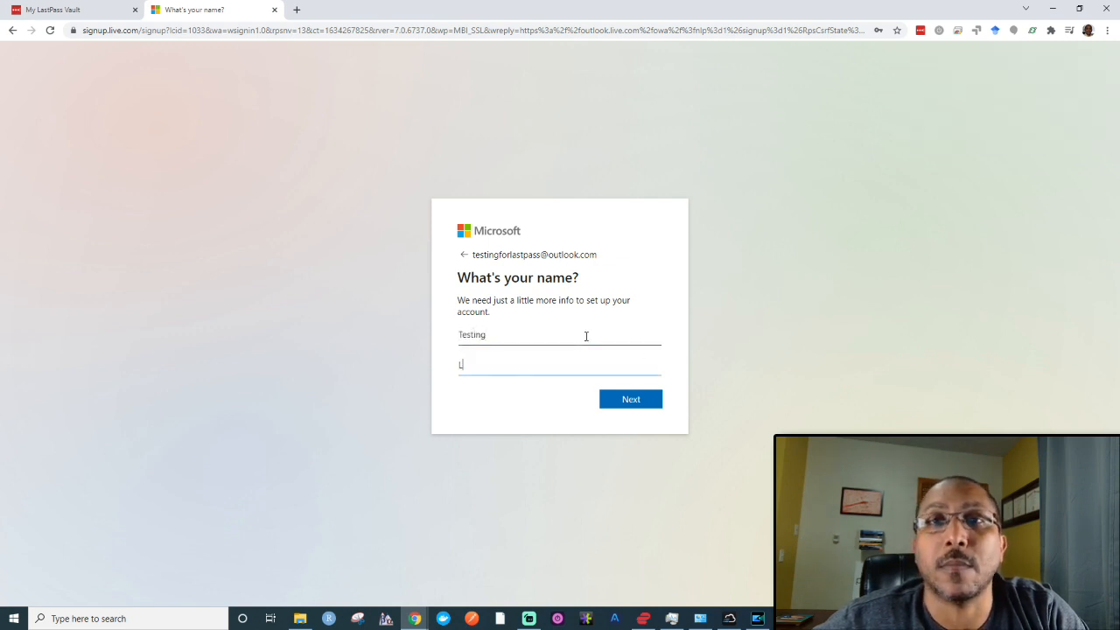
{"action": "type", "text": "LastPass"}
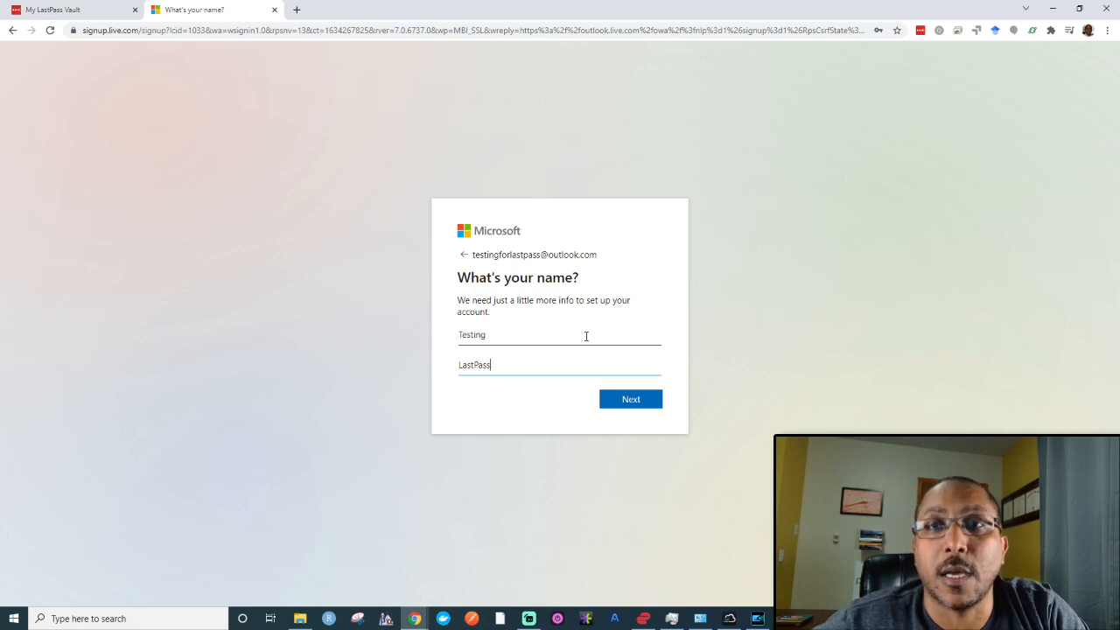
{"action": "left_click", "coordinate": [630, 399]}
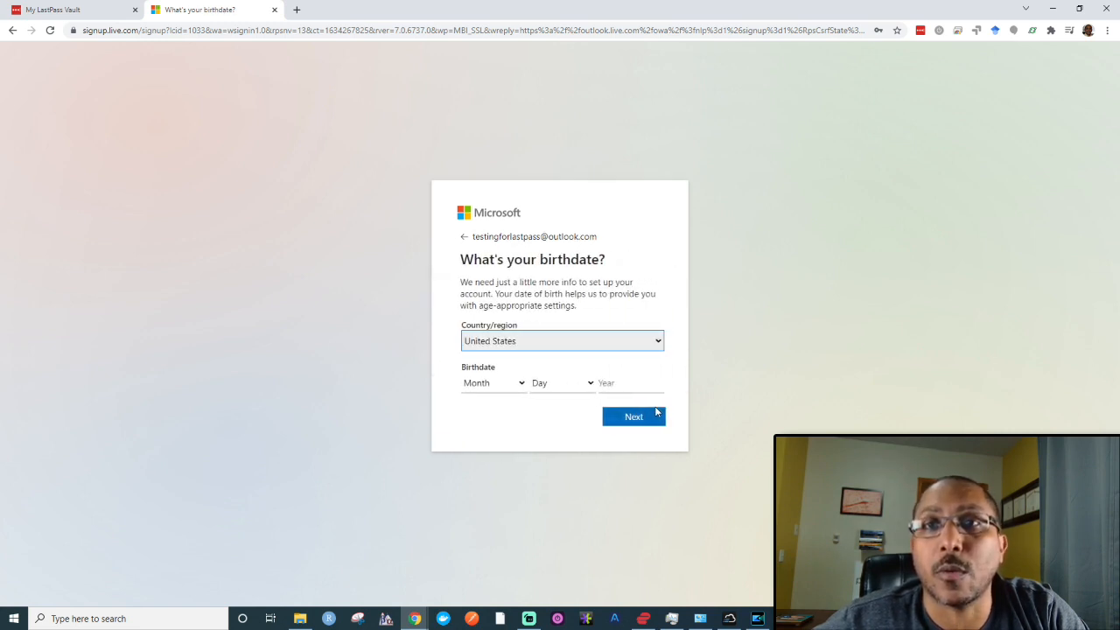
Step: Confirm the live.com entry in the vault, then navigate to microcenter.com
{"action": "left_click", "coordinate": [67, 10]}
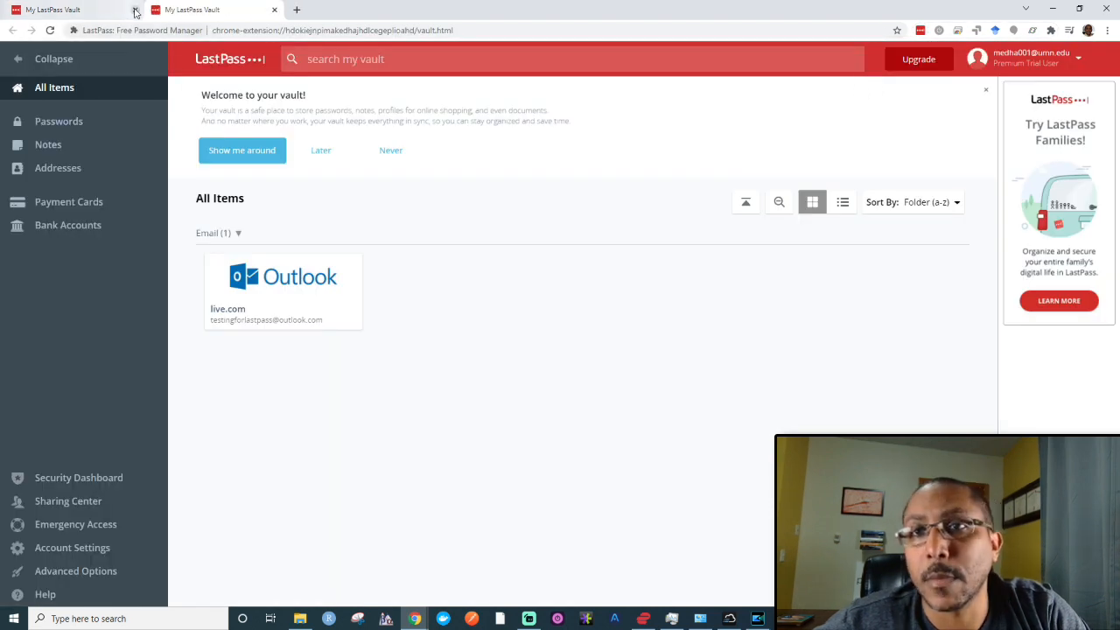
{"action": "left_click", "coordinate": [281, 10]}
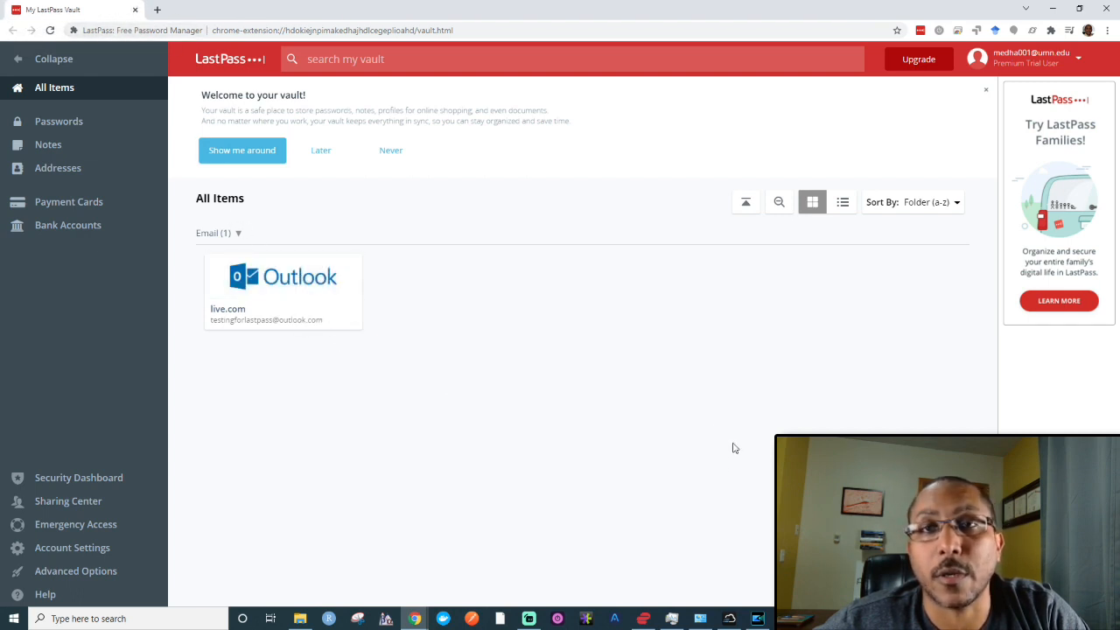
{"action": "mouse_move", "coordinate": [510, 406]}
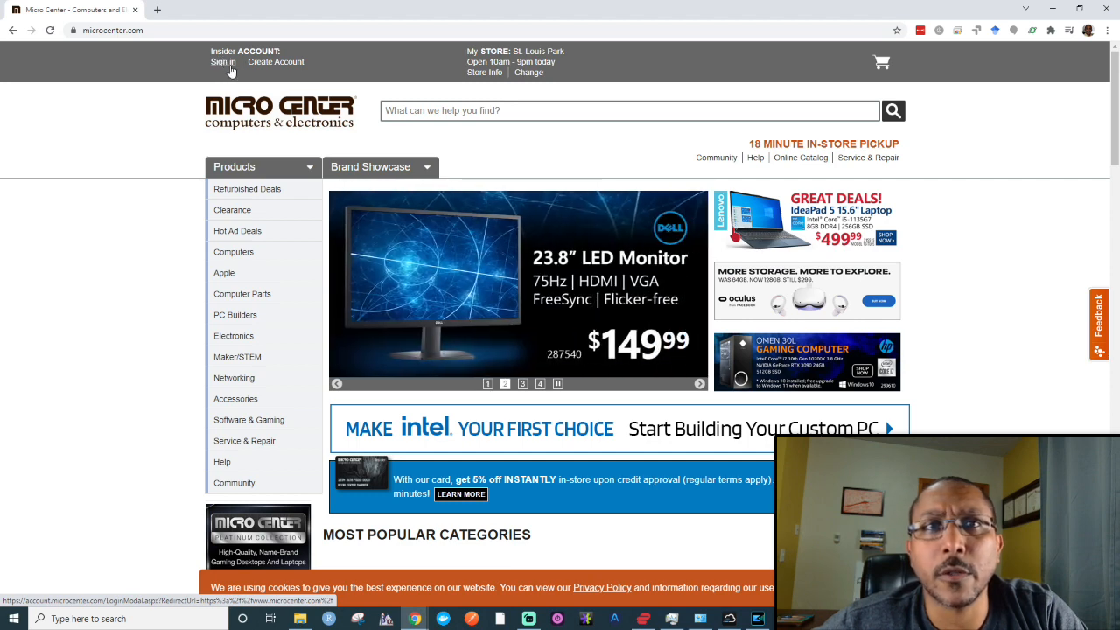
Step: Bring up the Micro Center sign-in form with email and password filled in
{"action": "left_click", "coordinate": [224, 63]}
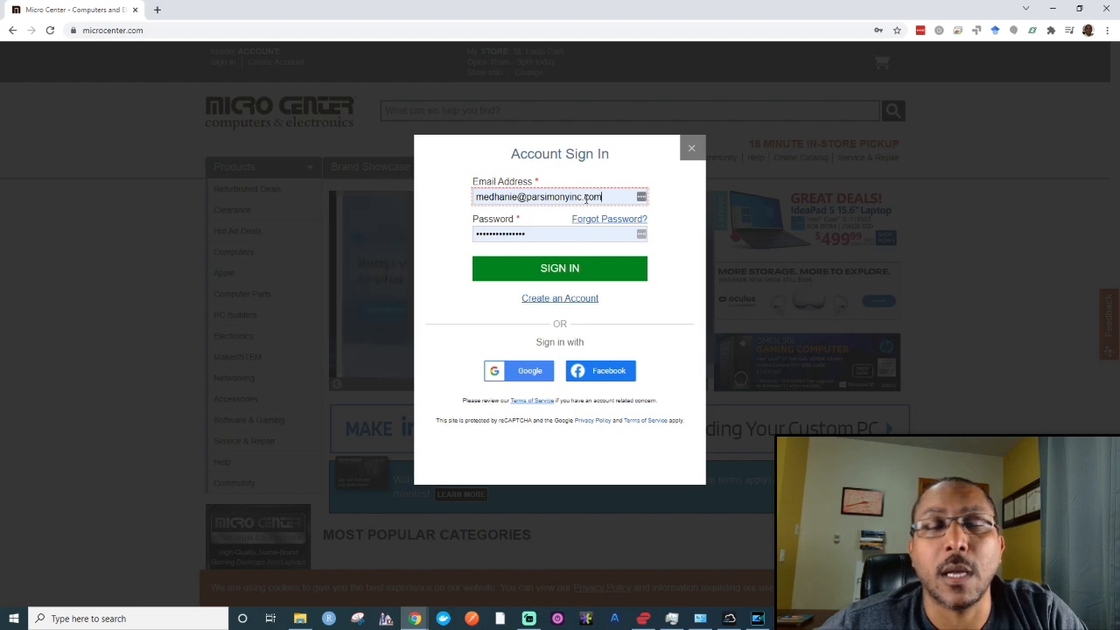
{"action": "left_click", "coordinate": [560, 196]}
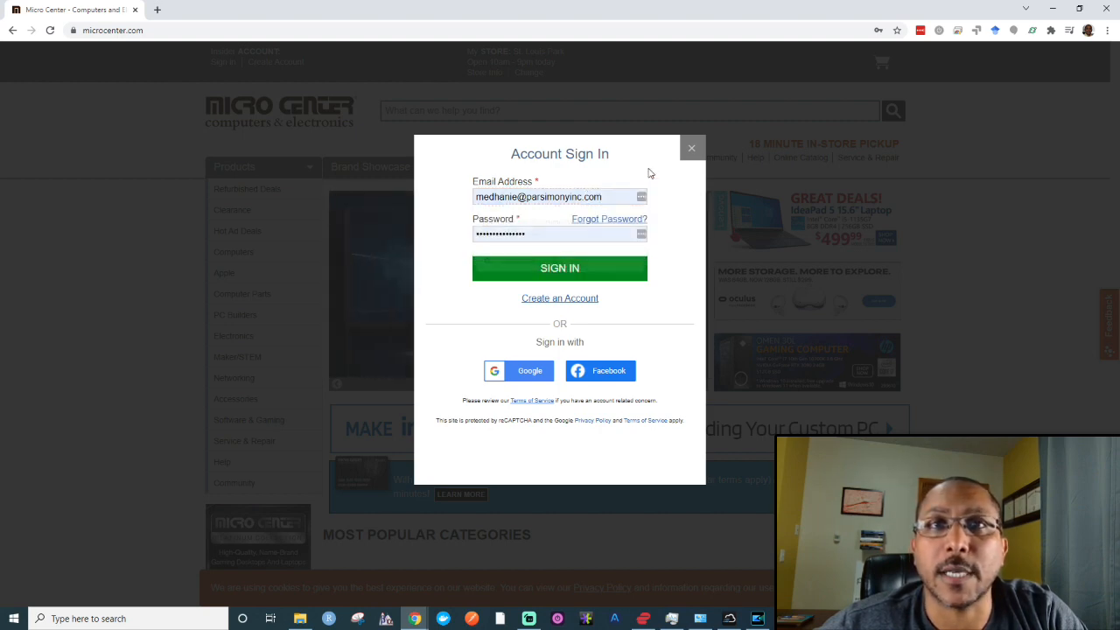
{"action": "mouse_move", "coordinate": [574, 252]}
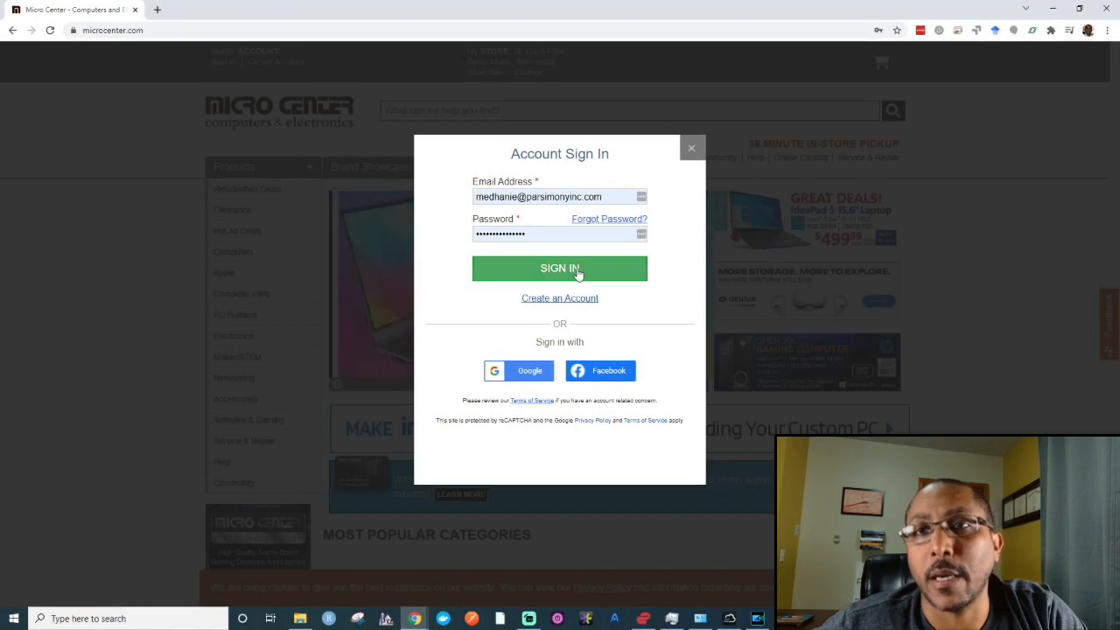
Step: Sign in to Micro Center and add the microcenter.com login to LastPass
{"action": "left_click", "coordinate": [560, 268]}
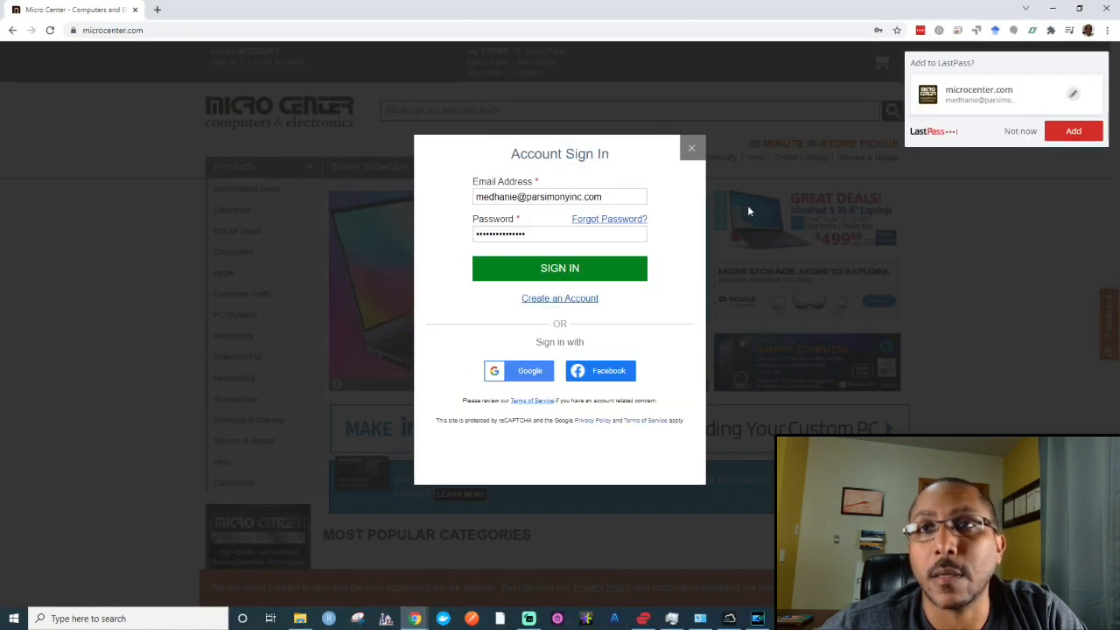
{"action": "mouse_move", "coordinate": [814, 195]}
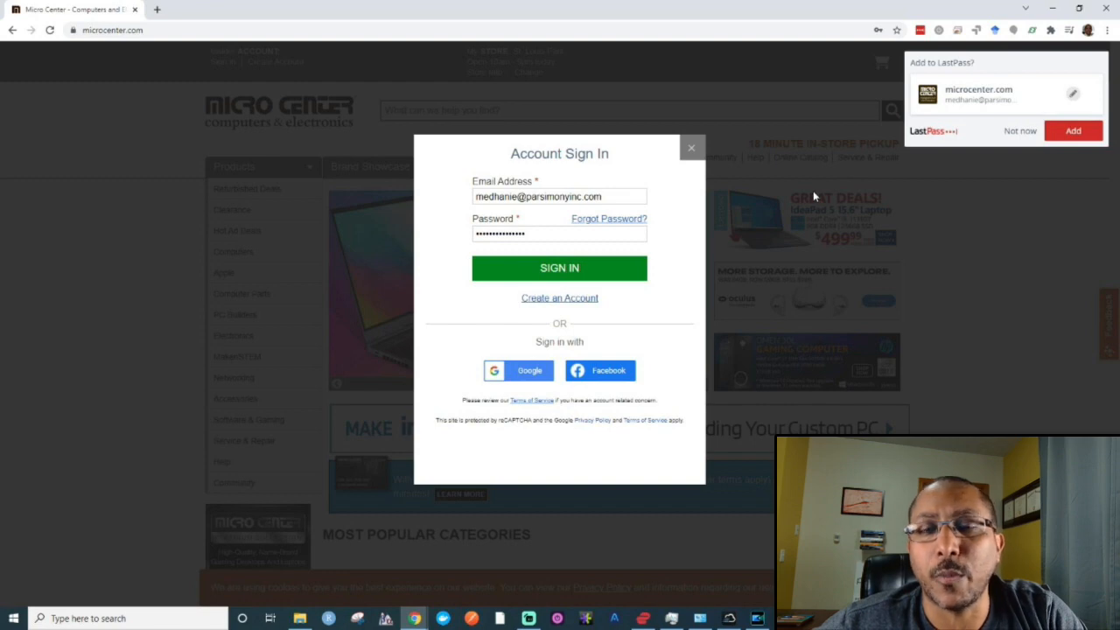
{"action": "left_click", "coordinate": [560, 268]}
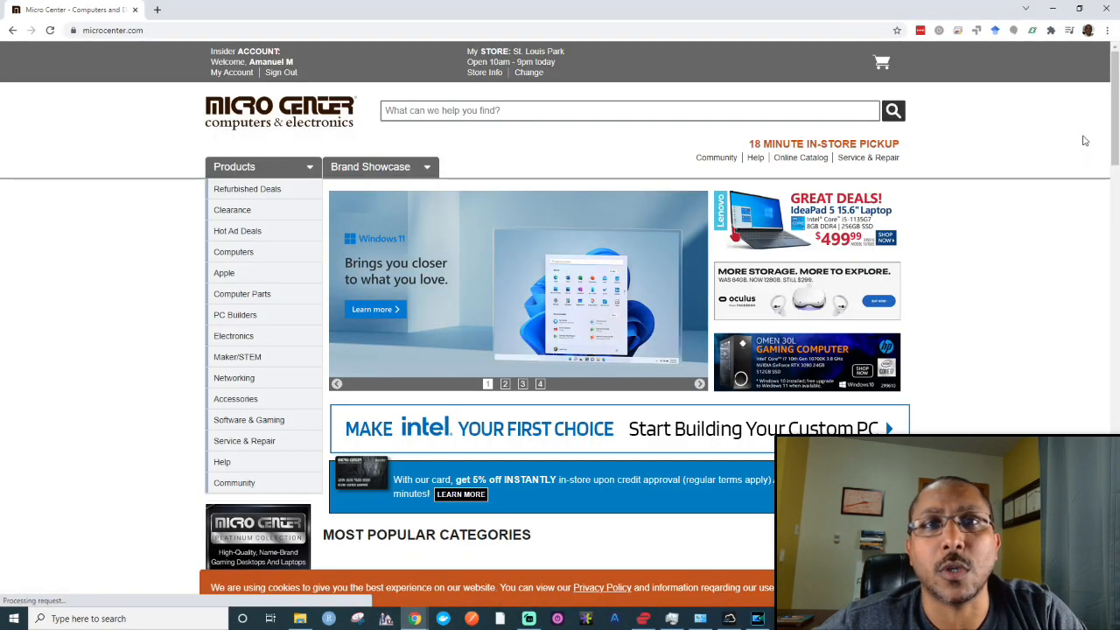